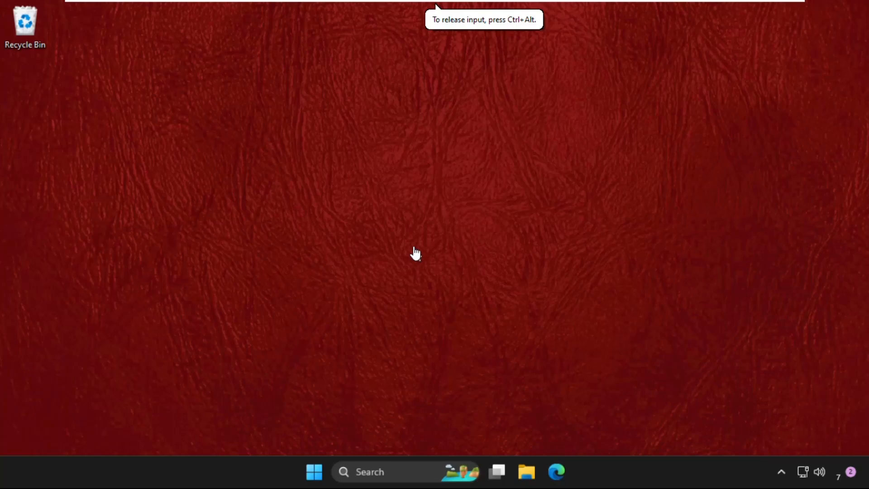
mouse_move(213, 205)
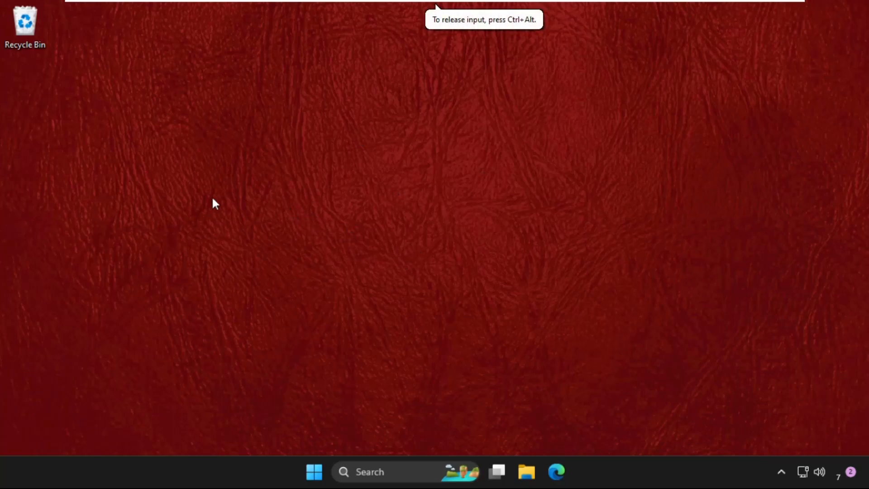
mouse_move(268, 222)
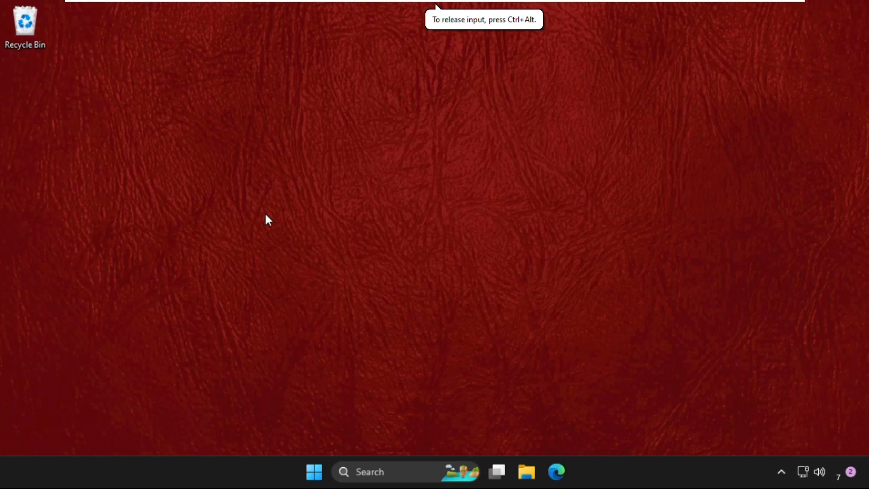
- Open File Explorer showing the top-level folders of Local Disk (C:), including Problem
click(527, 471)
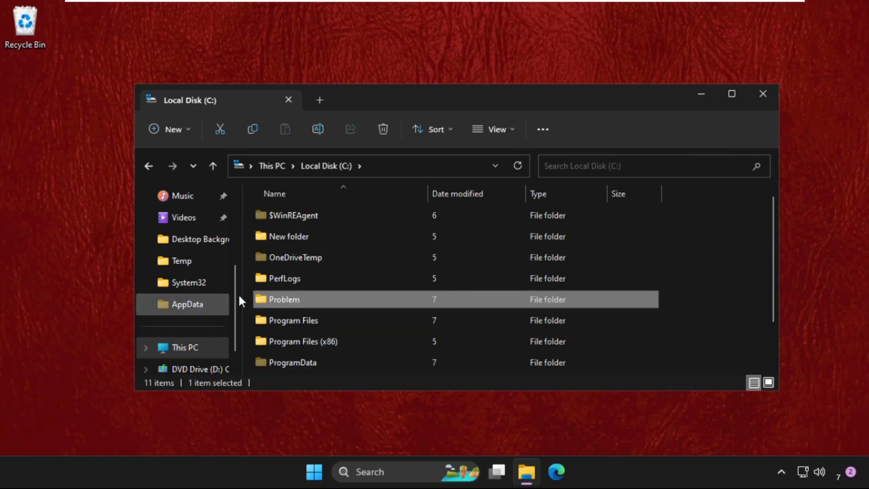
mouse_move(295, 303)
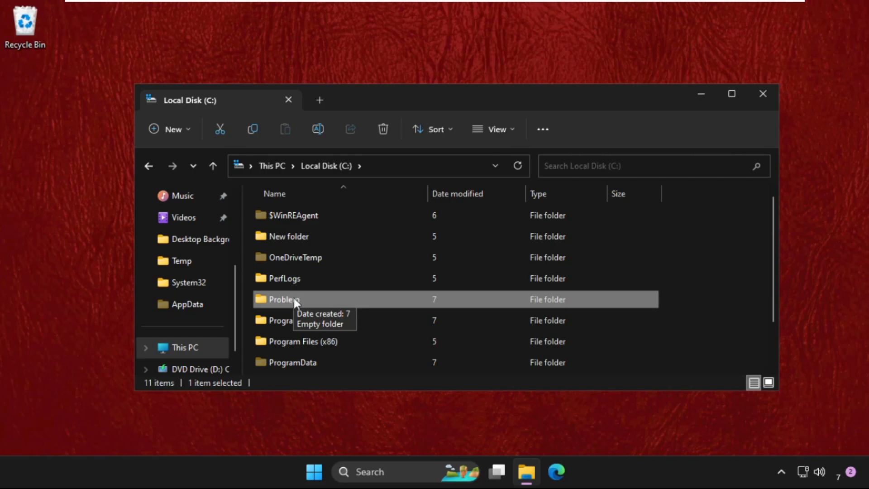
- Open the Problem folder's Properties, Security tab, then its Advanced security settings
click(284, 299)
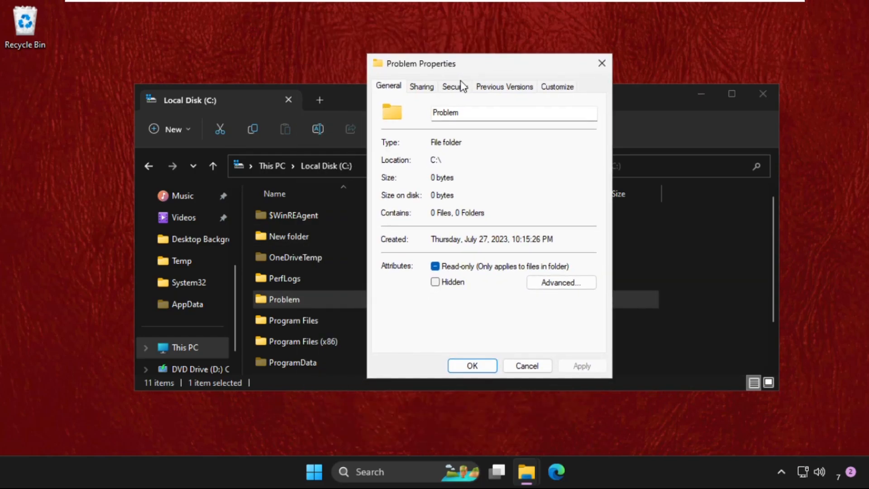
click(454, 86)
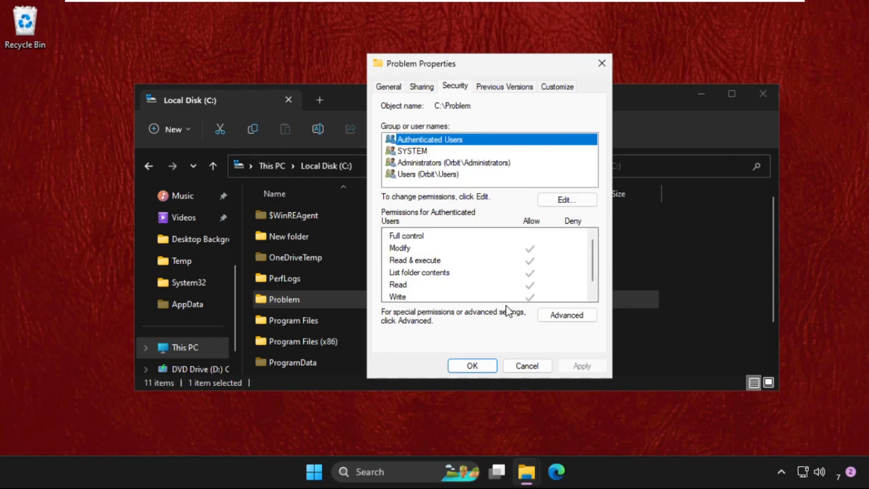
click(567, 315)
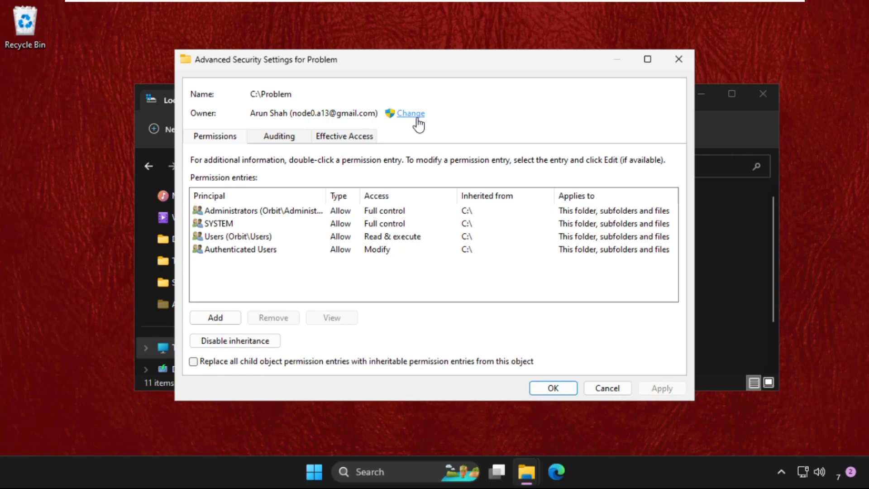
- Search all users and groups and select the current user account as the new owner
click(408, 113)
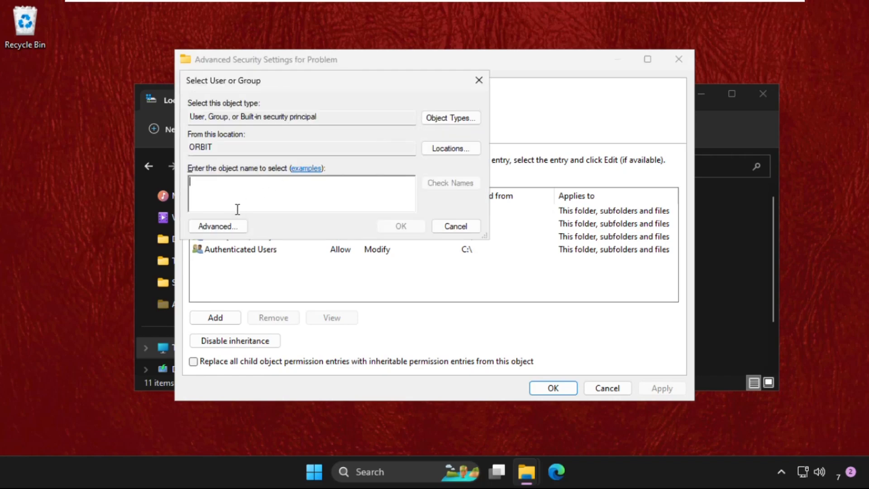
click(217, 226)
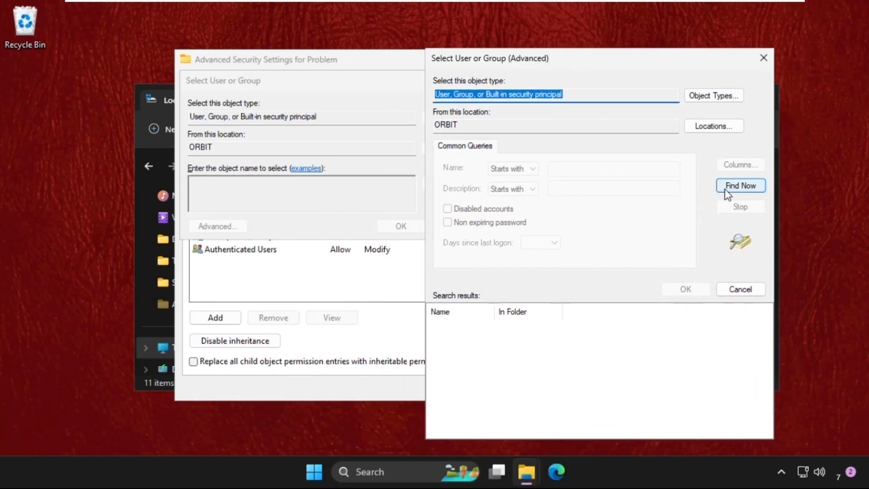
click(741, 185)
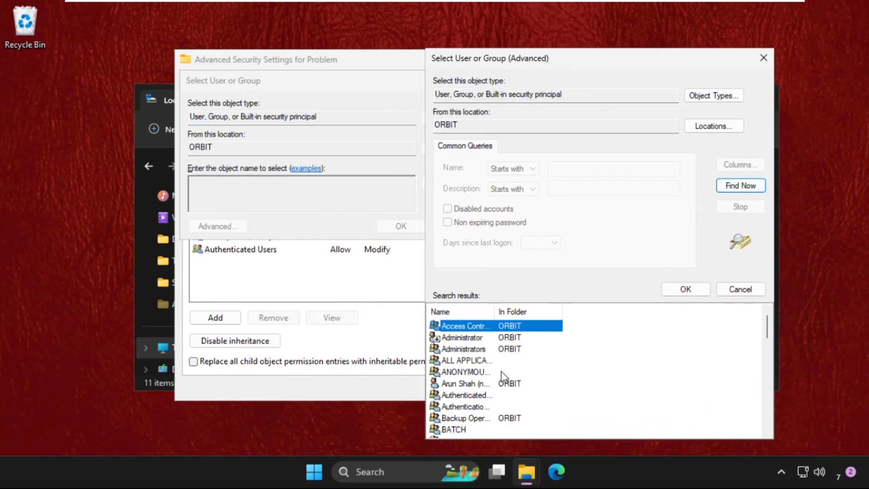
mouse_move(478, 378)
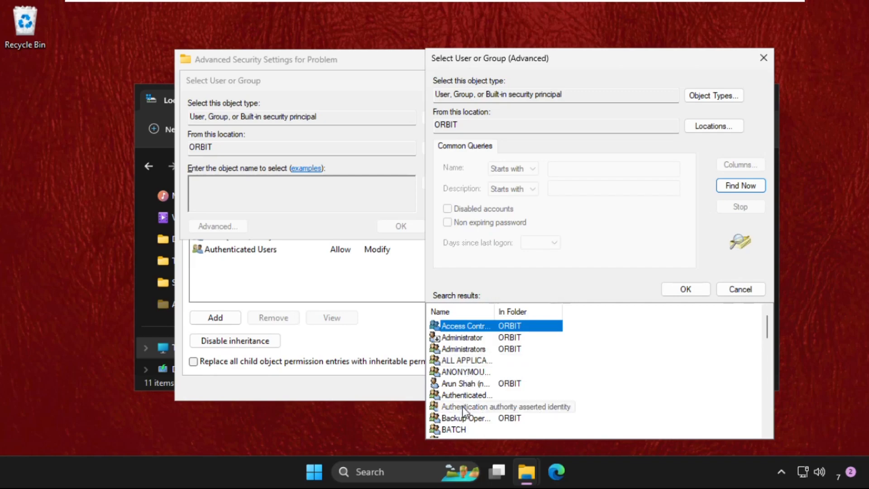
mouse_move(472, 418)
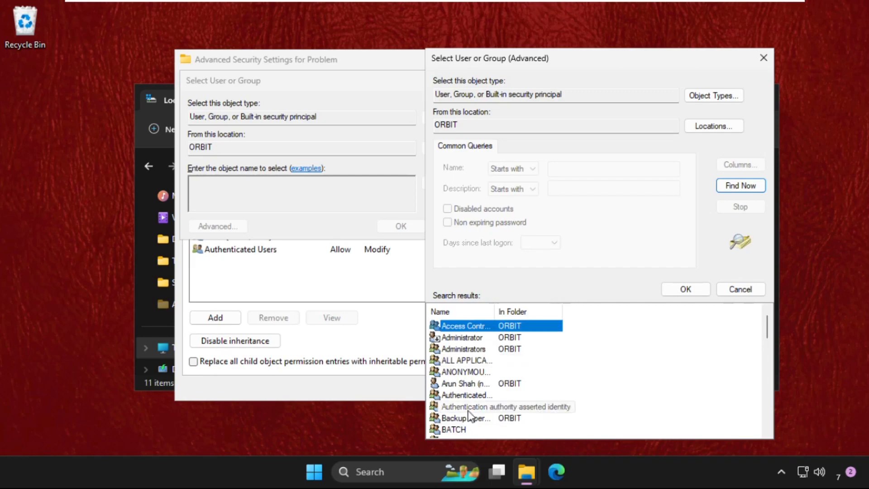
click(465, 384)
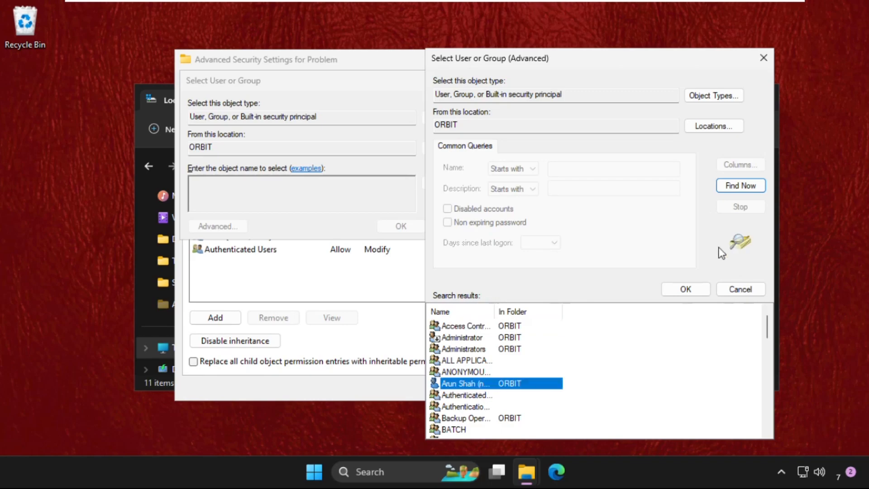
click(685, 290)
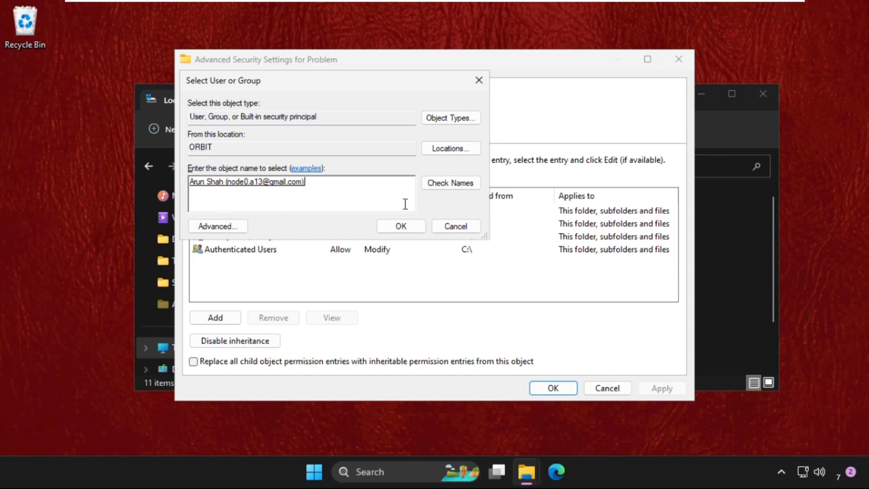
- Set the current user as owner, replacing owner and child permissions on all subfolders and files
click(400, 226)
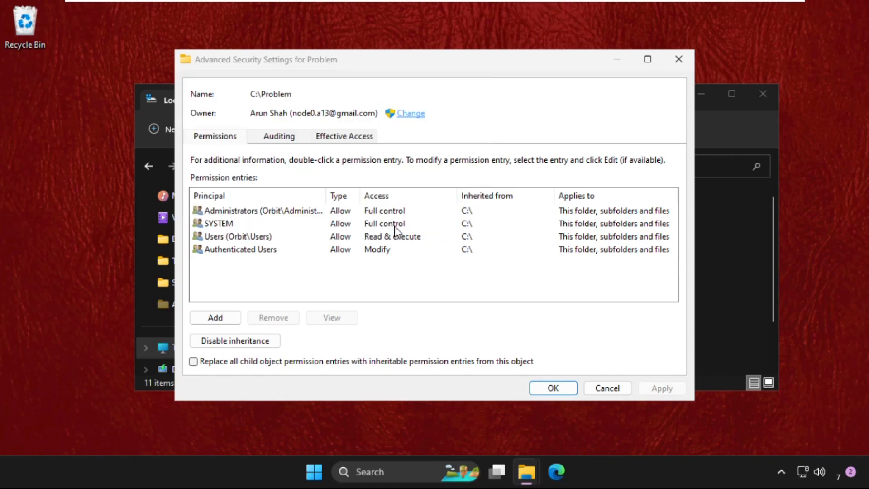
click(254, 130)
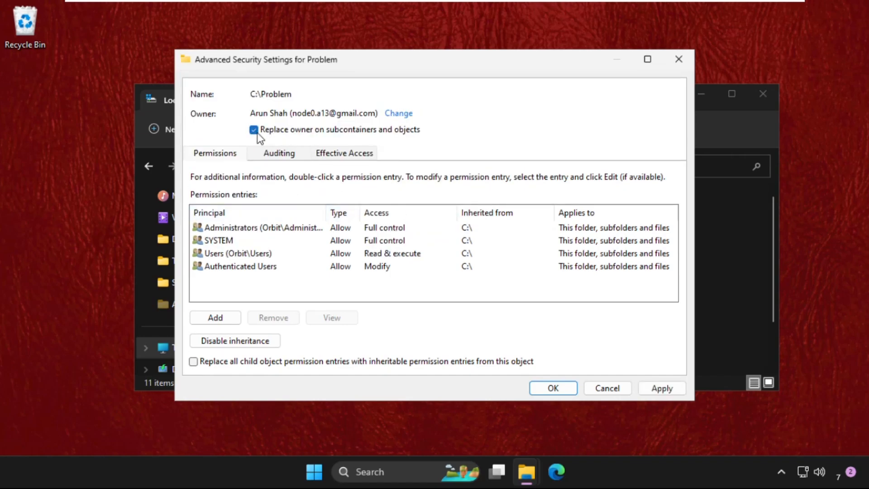
mouse_move(339, 146)
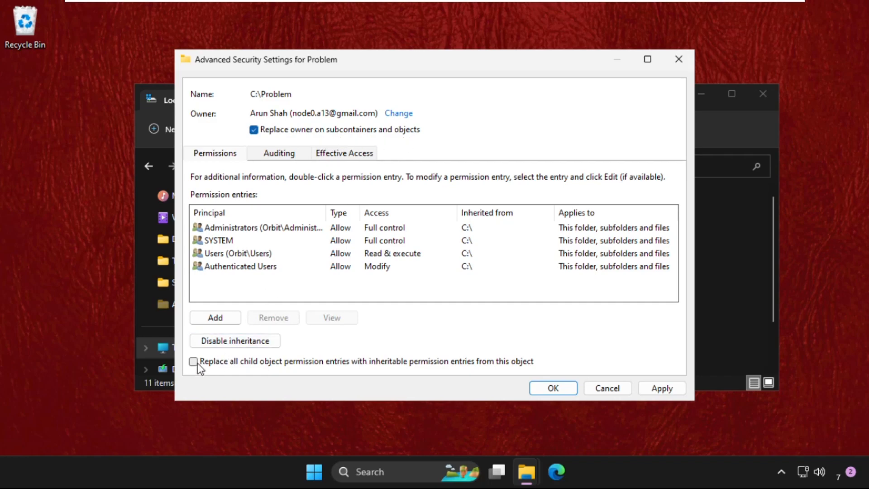
click(194, 361)
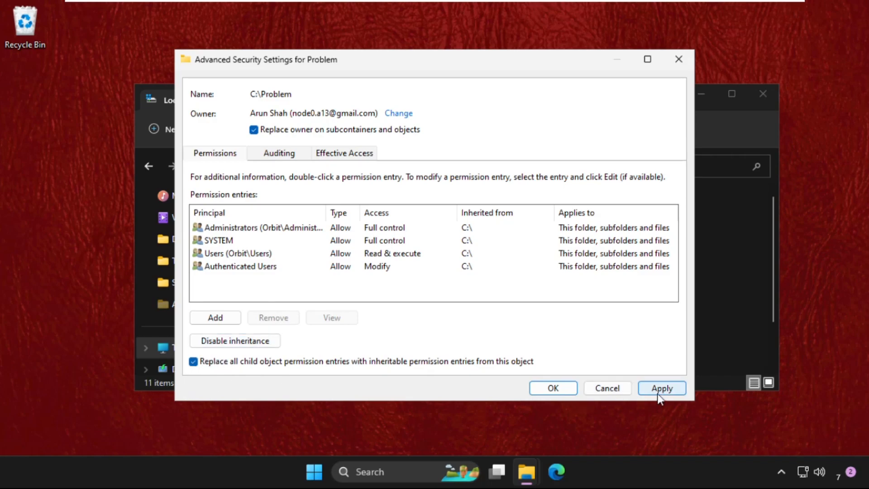
click(662, 388)
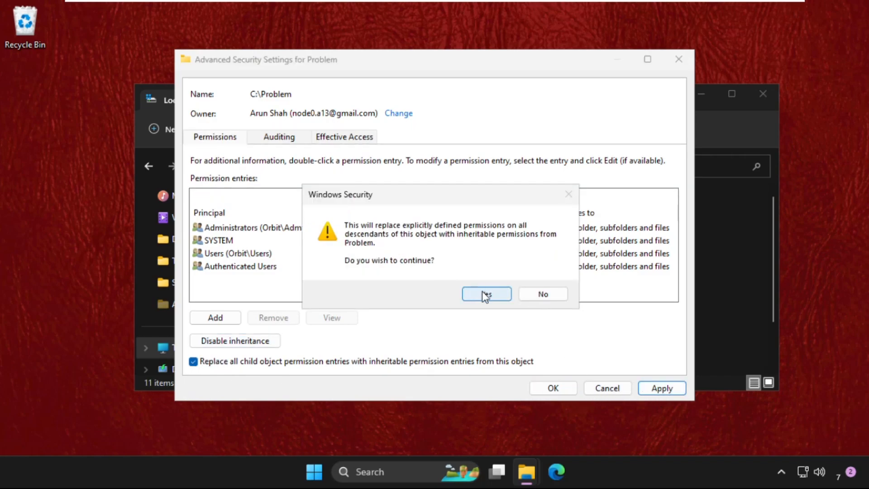
click(487, 293)
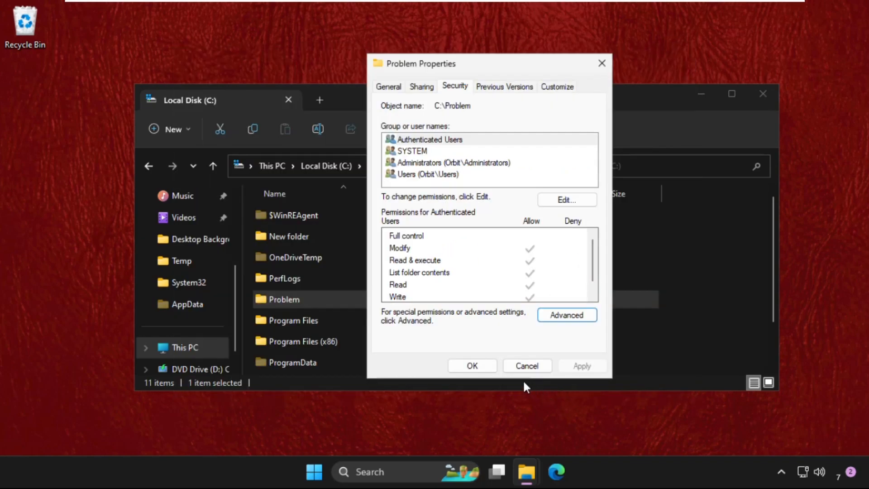
- Close the Problem Properties dialog and the File Explorer window
click(527, 366)
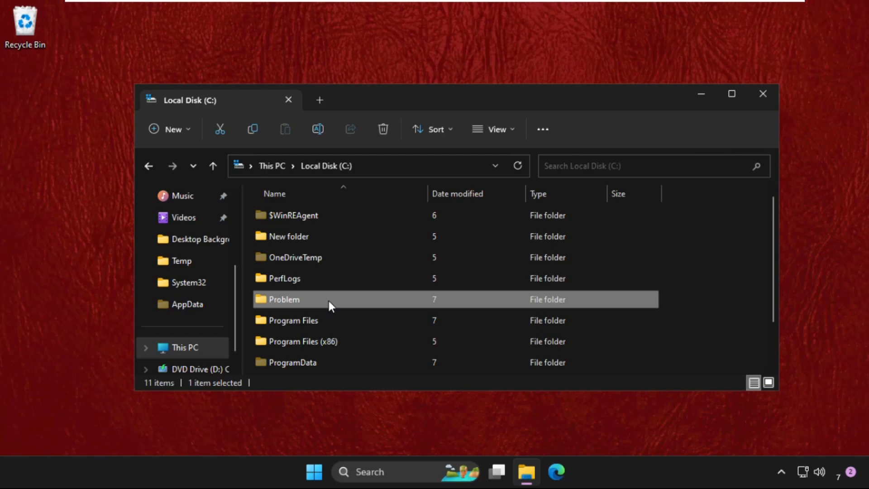
mouse_move(330, 305)
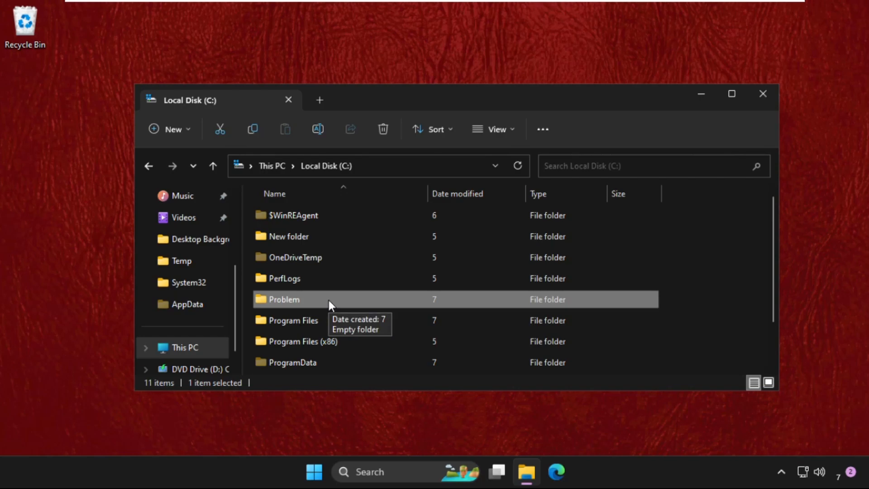
mouse_move(771, 118)
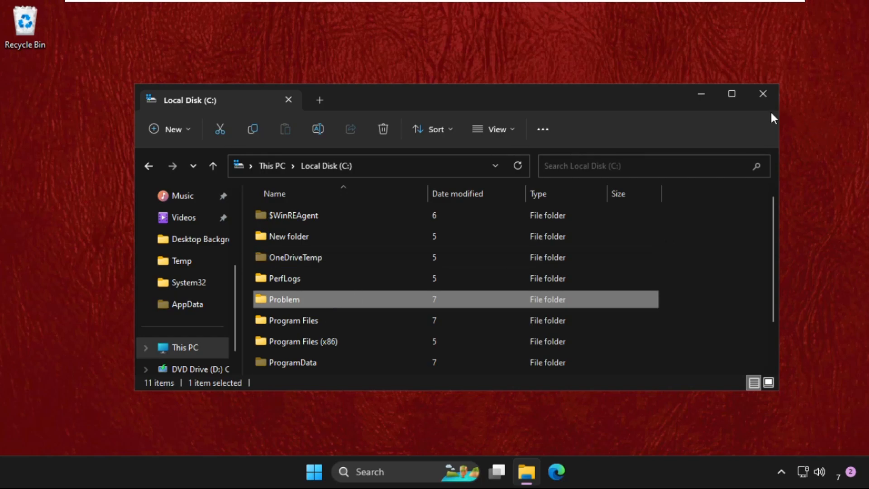
mouse_move(767, 100)
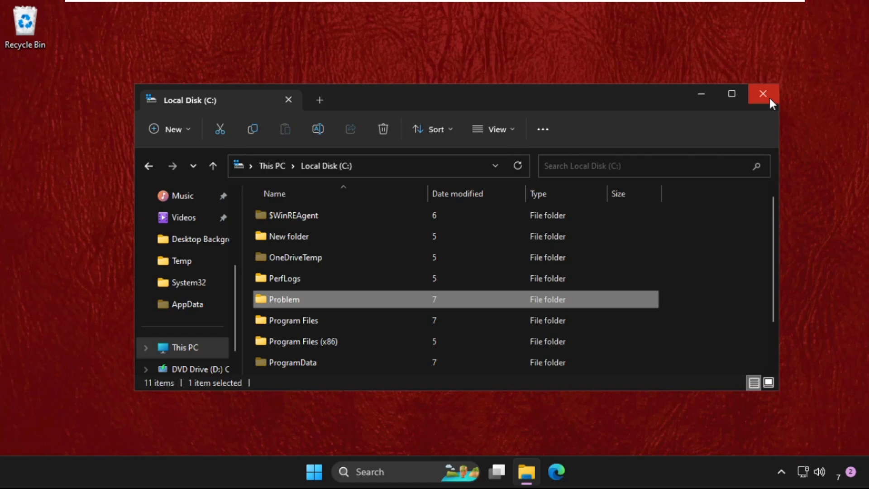
click(762, 94)
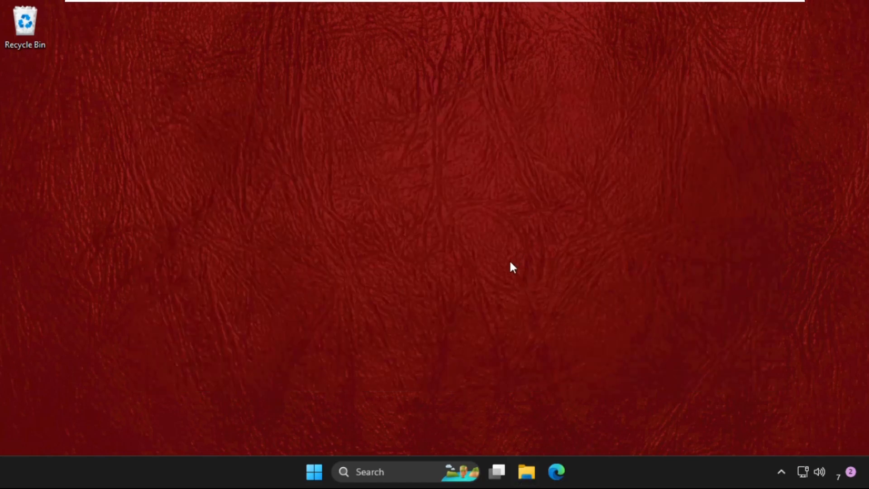
mouse_move(511, 272)
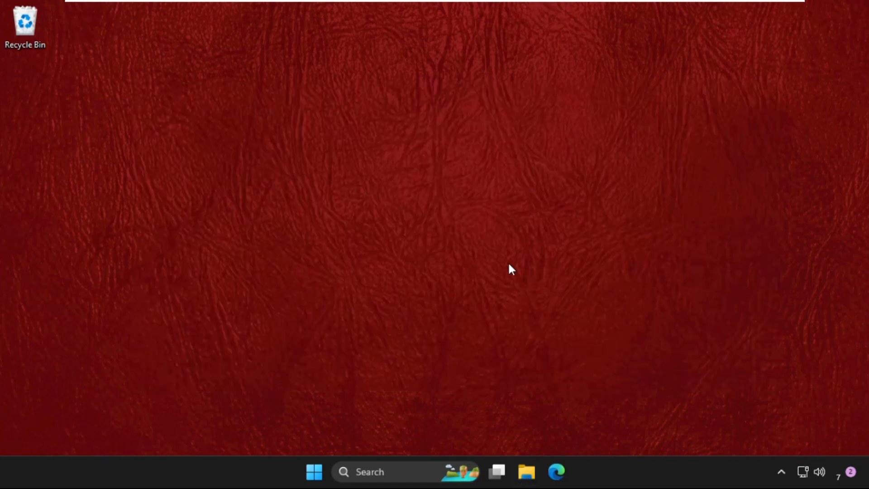
mouse_move(322, 248)
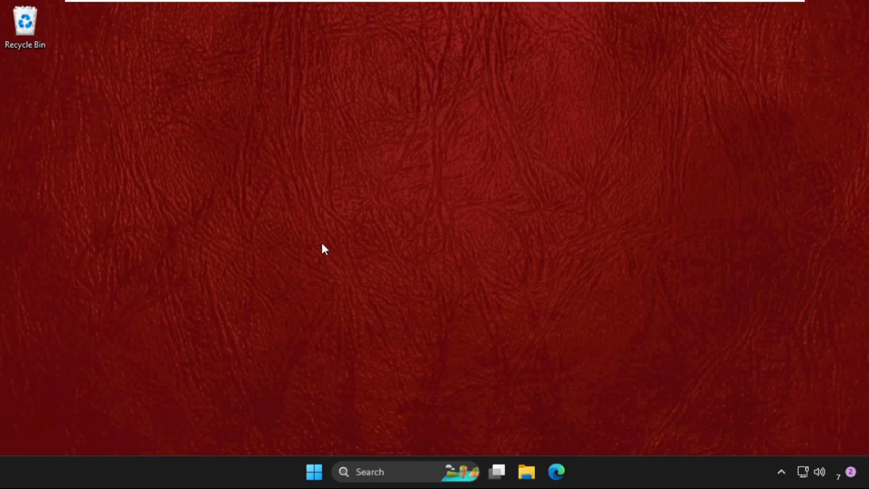